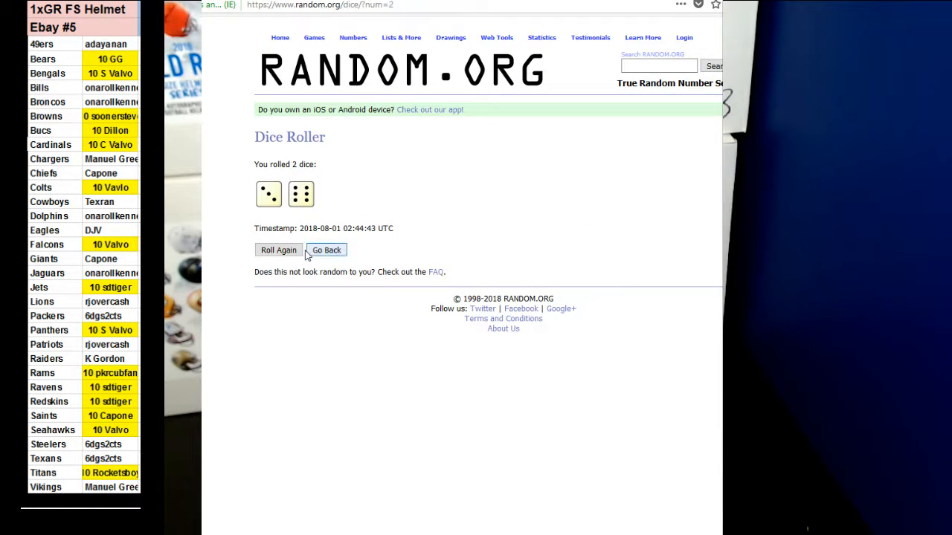
Re-roll both dice on the Dice Roller for a fresh roll showing double sixes
{"action": "left_click", "coordinate": [278, 249]}
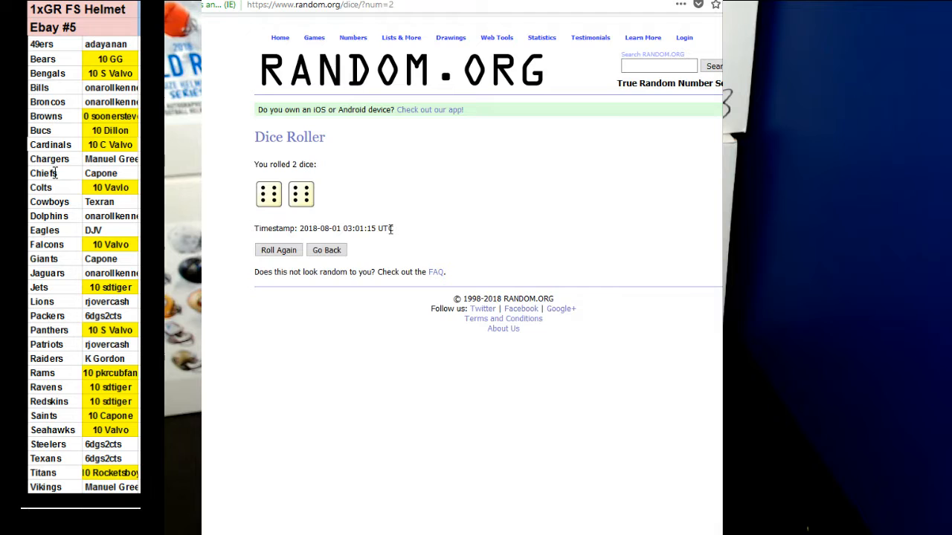
Randomize the list of items 1–4 twelve times, ending with the order 3, 1, 4, 2
{"action": "left_click", "coordinate": [402, 37]}
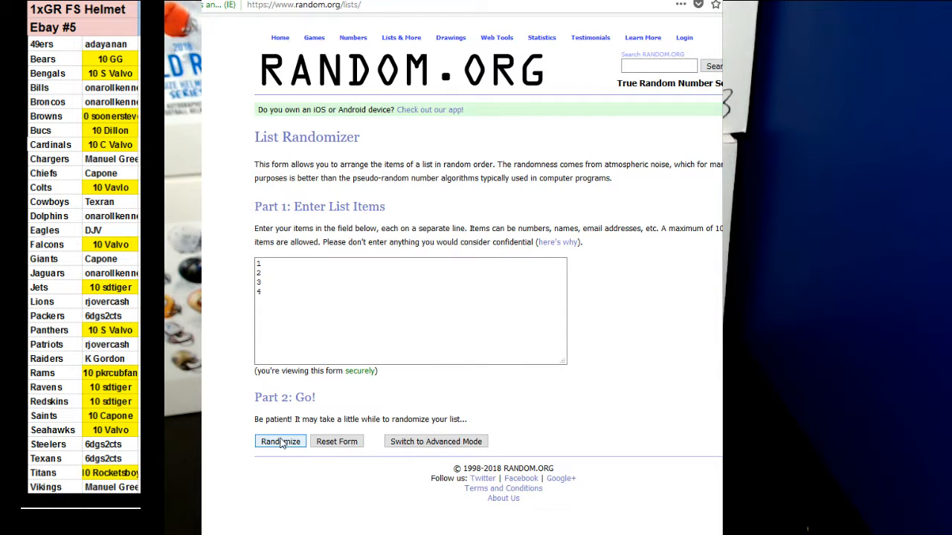
{"action": "left_click", "coordinate": [280, 442]}
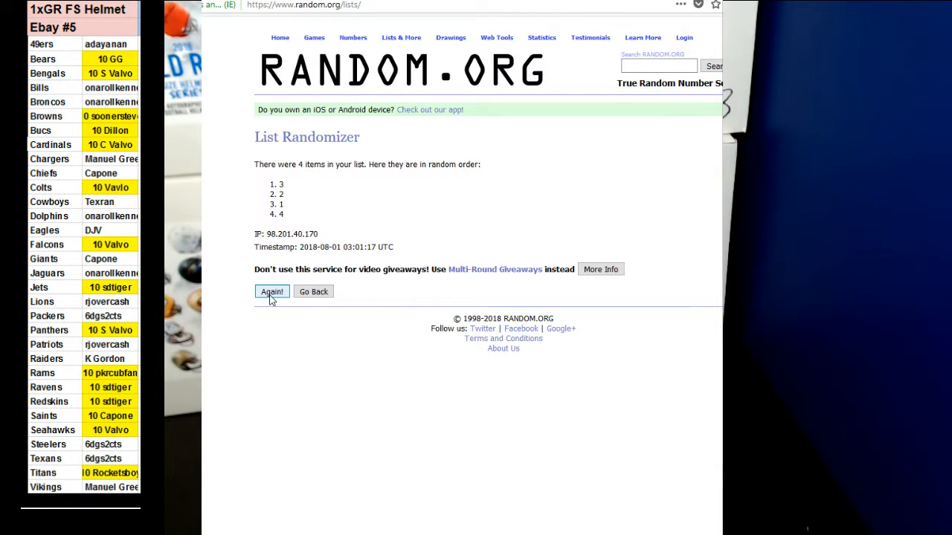
{"action": "left_click", "coordinate": [272, 290]}
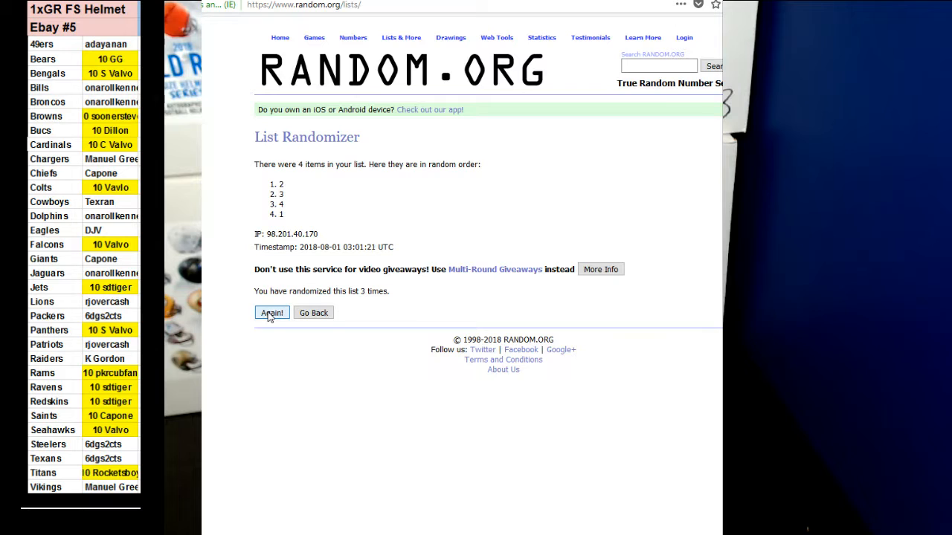
{"action": "left_click", "coordinate": [271, 312]}
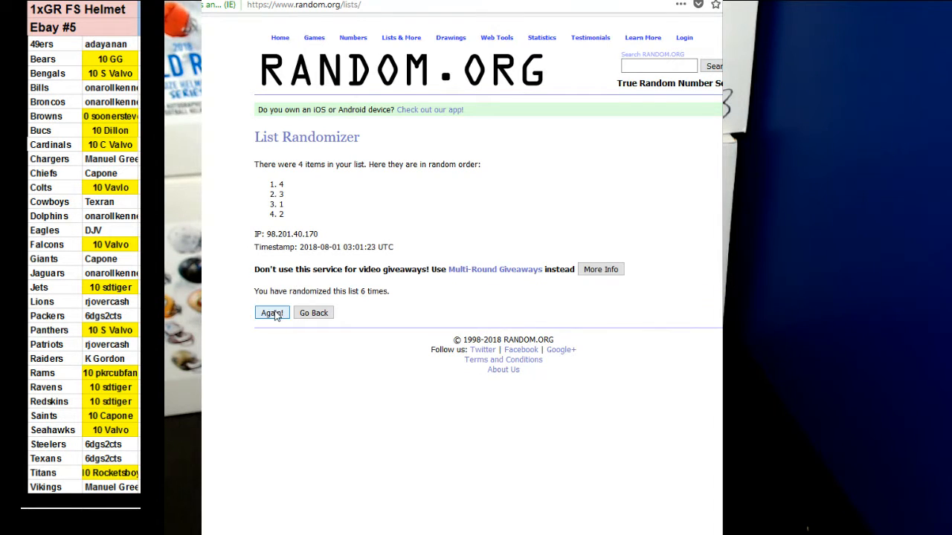
{"action": "left_click", "coordinate": [272, 313]}
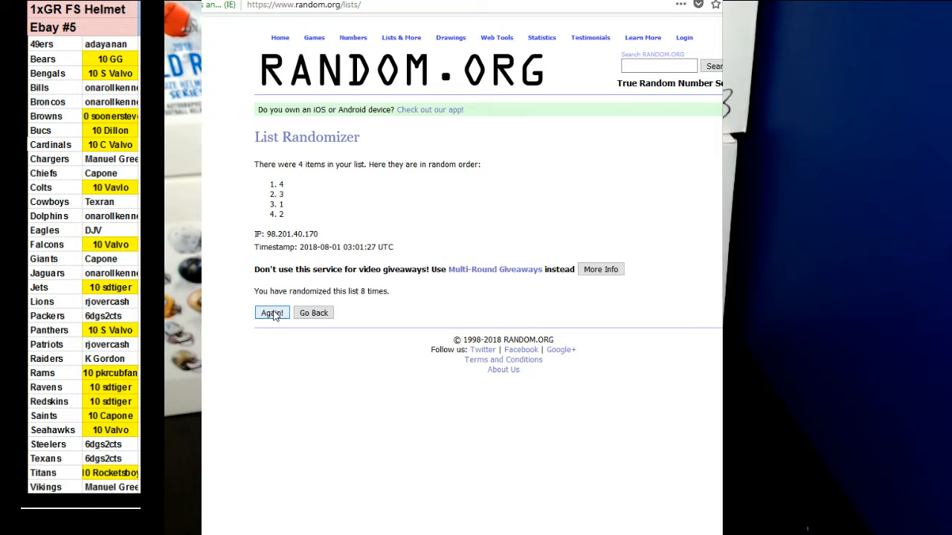
{"action": "left_click", "coordinate": [271, 312]}
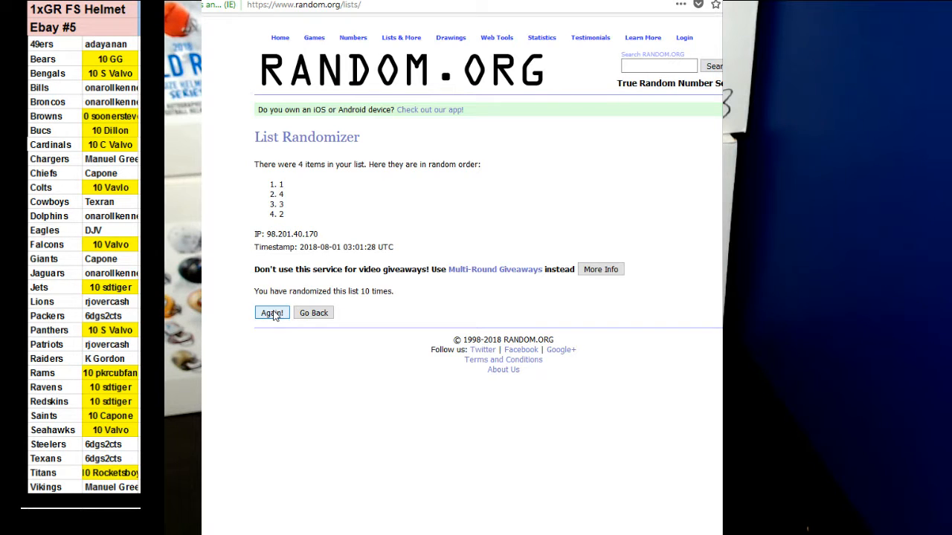
{"action": "left_click", "coordinate": [272, 312]}
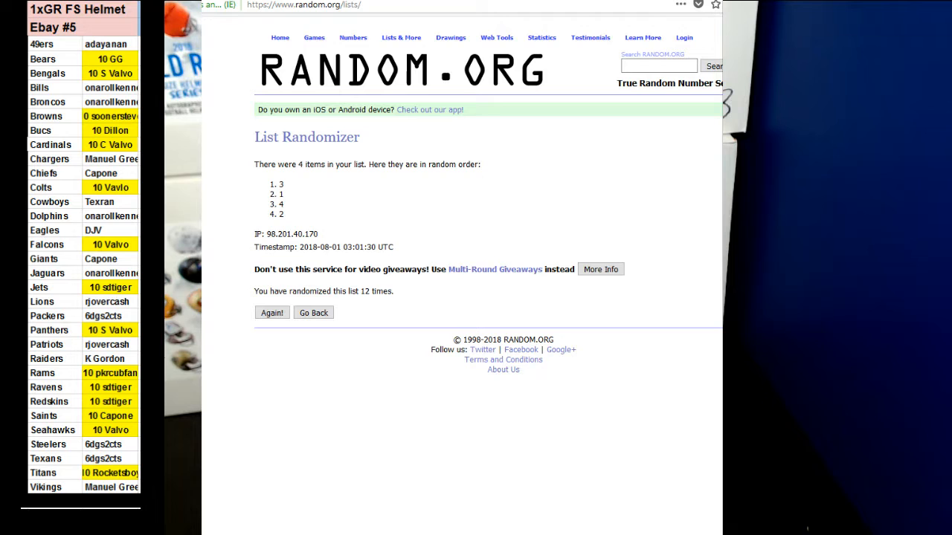